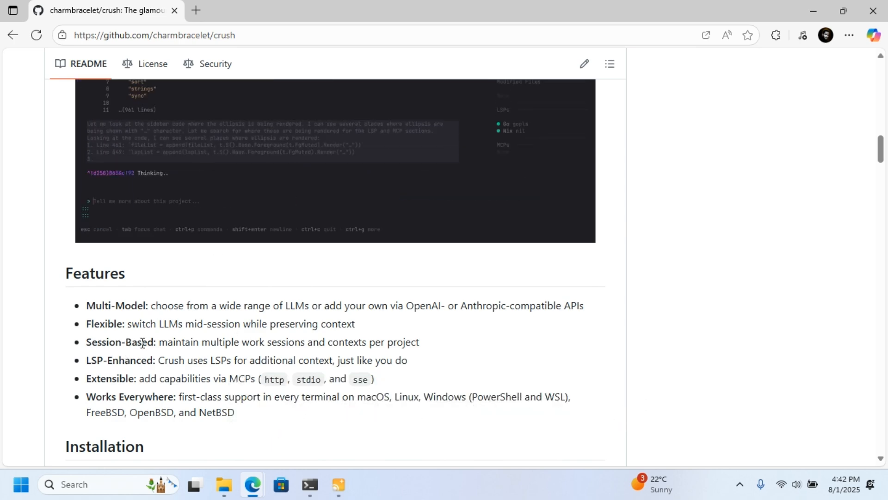
Step: Review the Crush feature description in the browser, then start entering the crush command at the PowerShell prompt
scroll(down, 3)
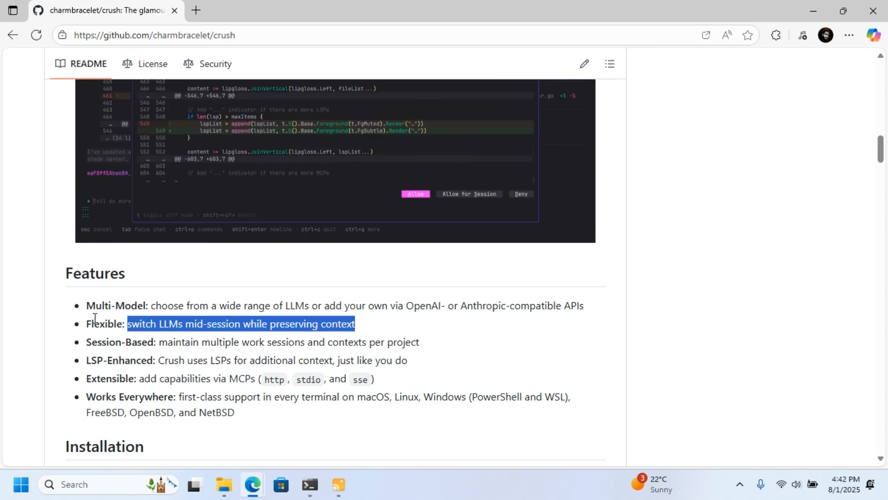
drag(129, 324, 503, 397)
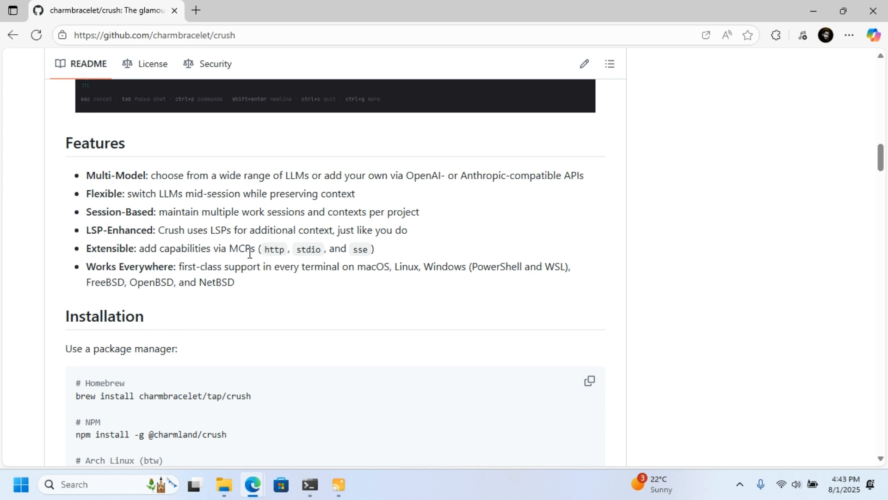
scroll(down, 3)
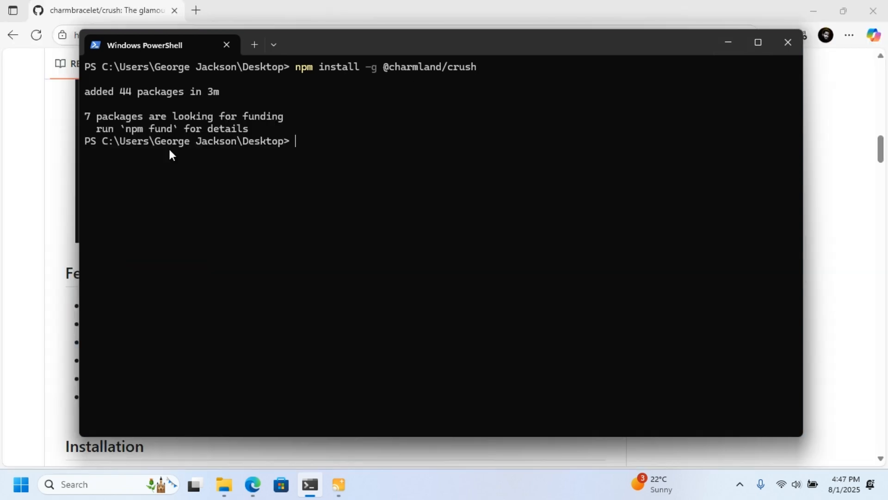
mouse_move(138, 111)
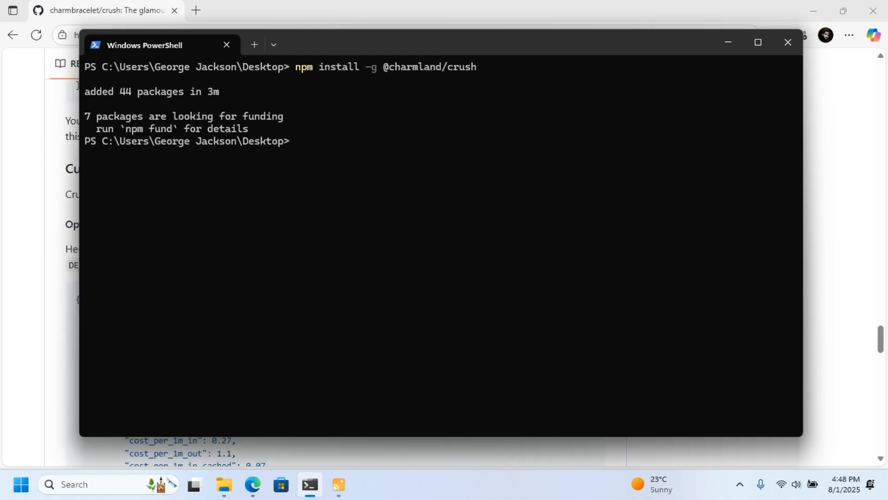
text(crush)
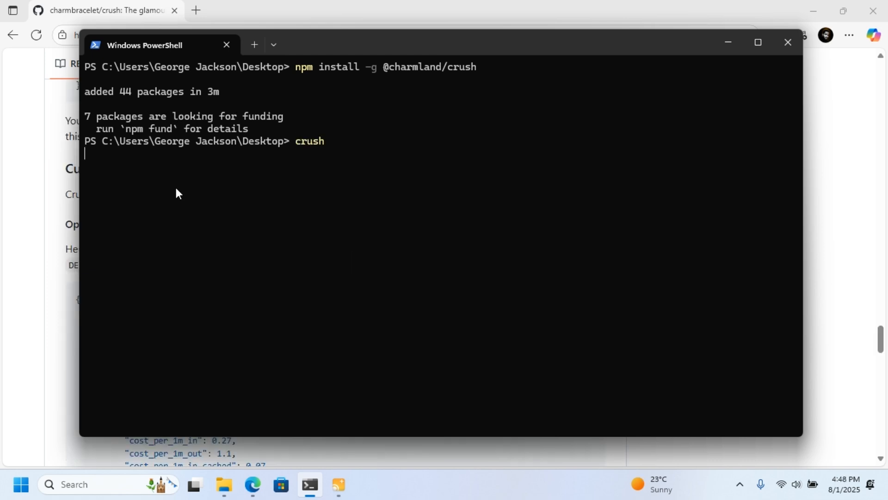
Step: Run crush with the terminal maximized and move through the Choose a Model list of Anthropic, OpenAI and Gemini models
key(enter)
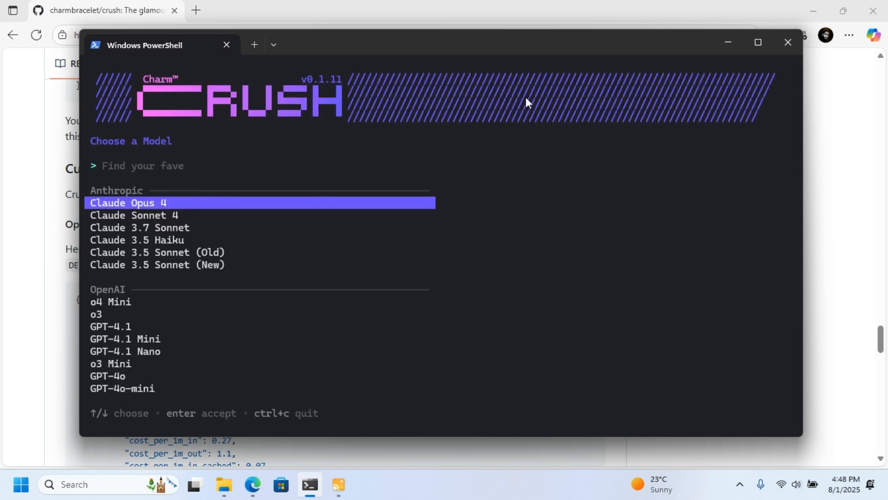
click(758, 42)
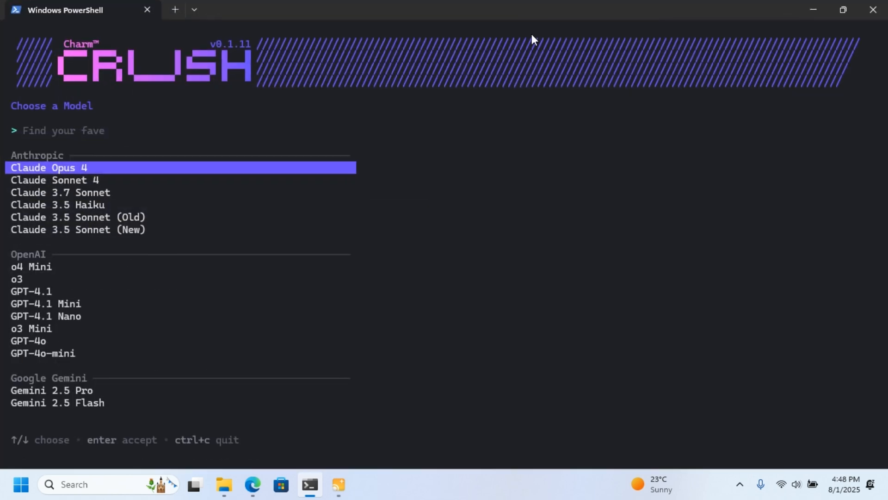
mouse_move(187, 217)
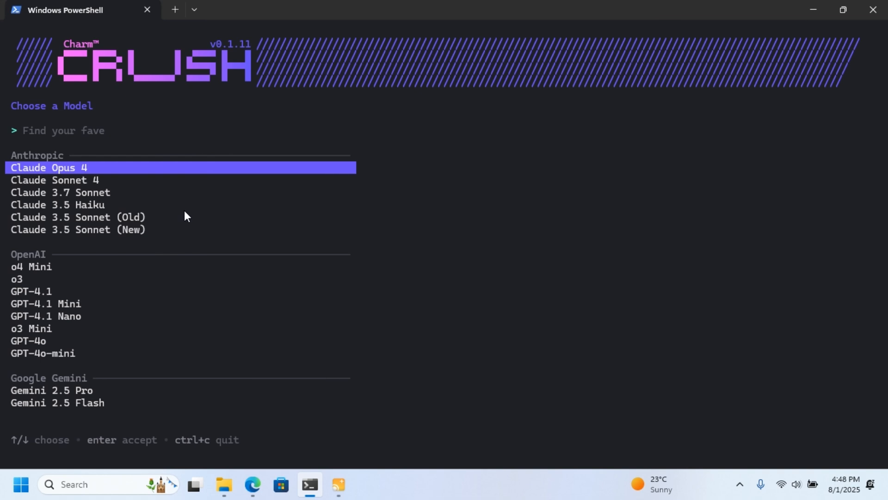
mouse_move(193, 137)
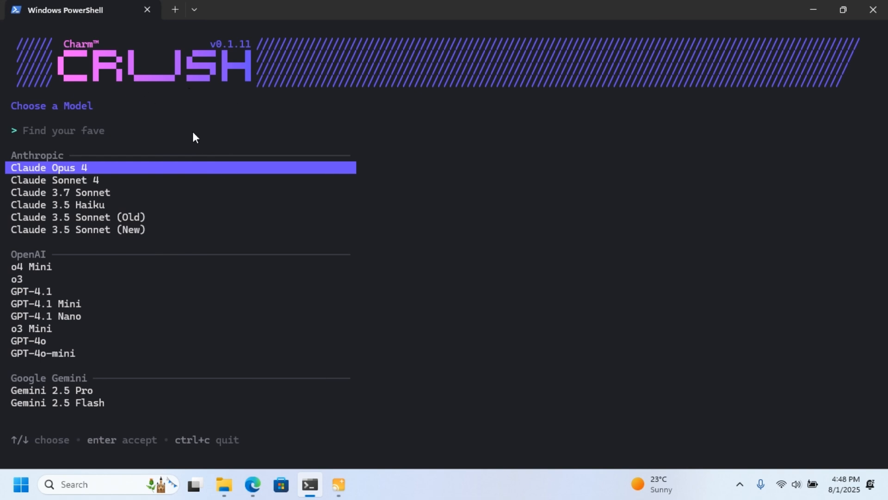
mouse_move(85, 168)
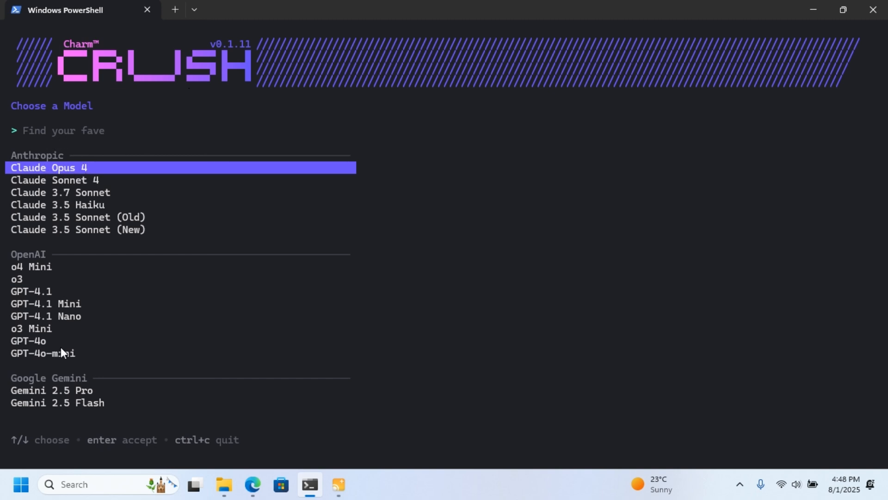
mouse_move(84, 242)
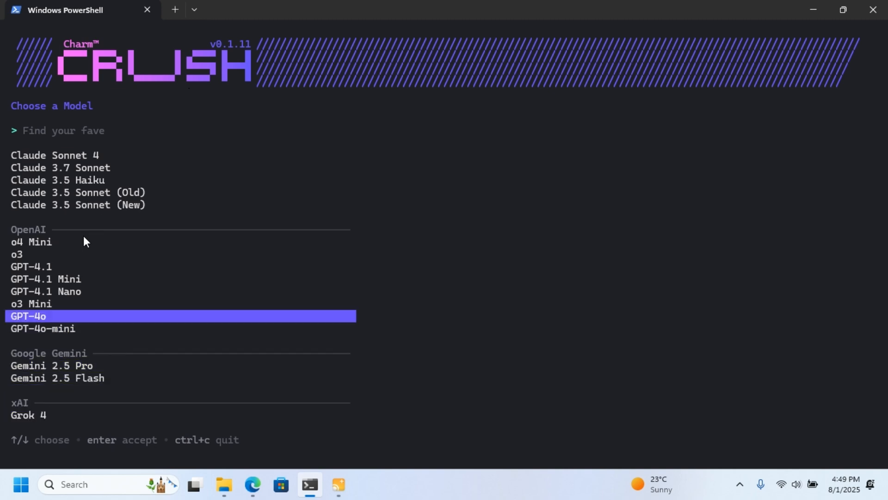
key(up)
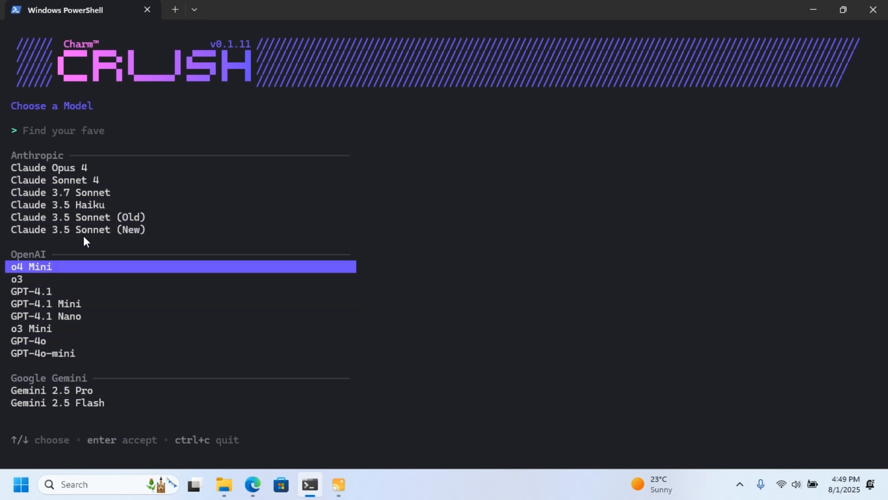
key(down)
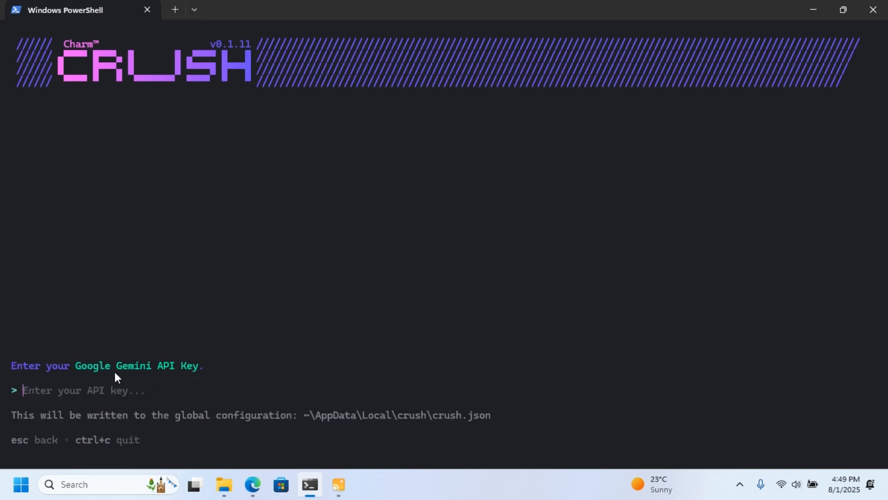
mouse_move(166, 373)
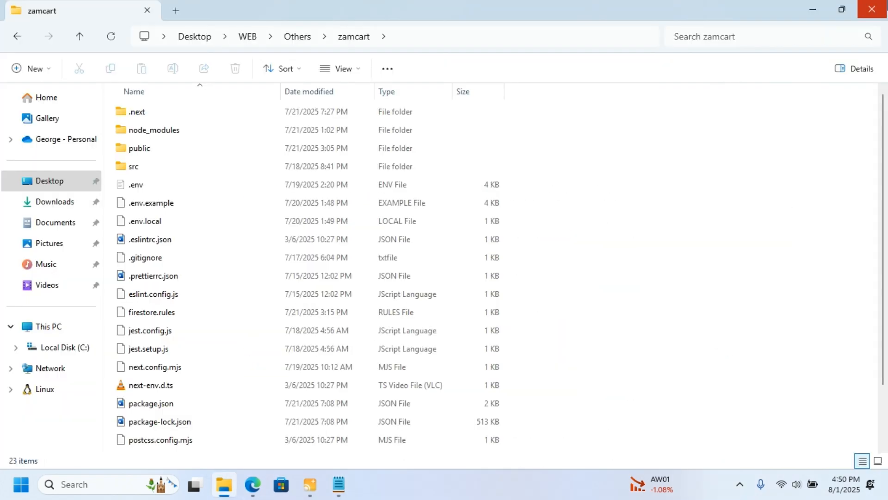
Step: Launch a PowerShell terminal in the zamcart folder via the Open in Terminal context action
scroll(down, 3)
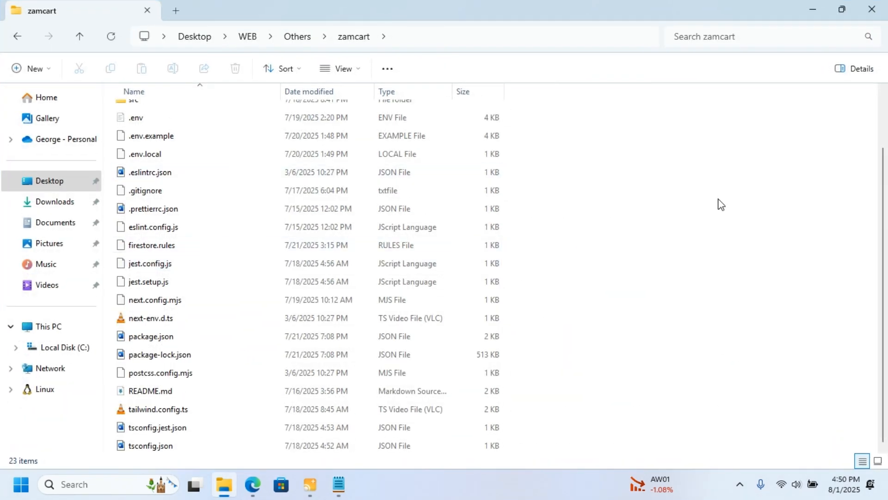
right_click(721, 204)
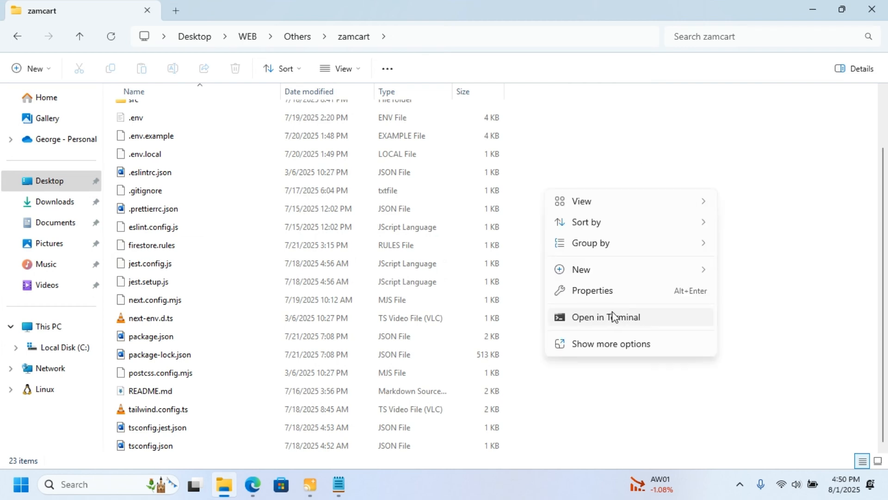
click(604, 316)
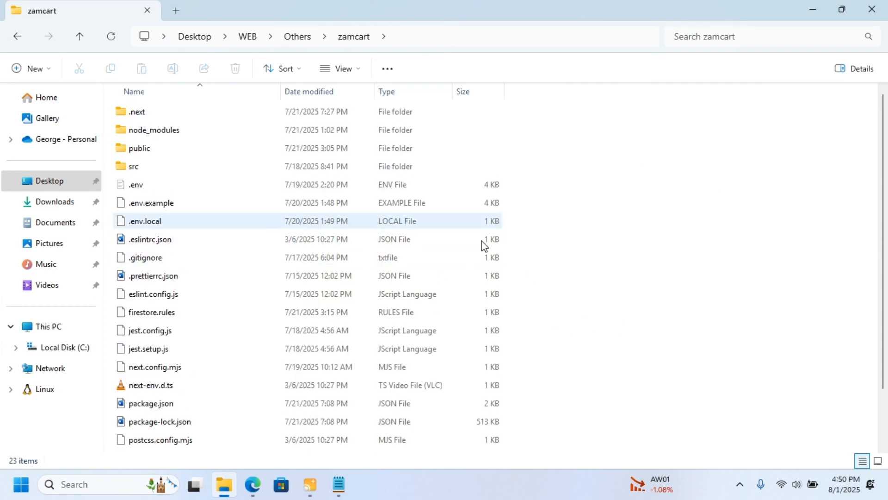
click(367, 484)
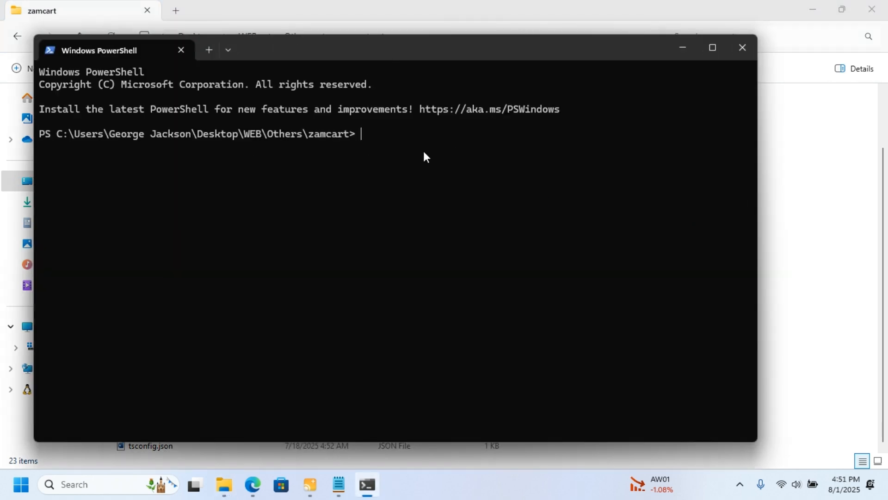
Step: Enter the crush command at the zamcart PowerShell prompt
text(c)
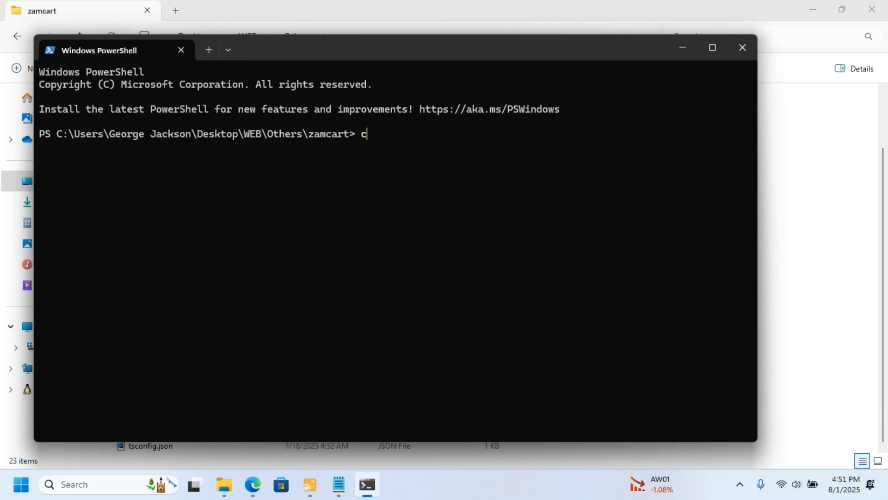
text(rush)
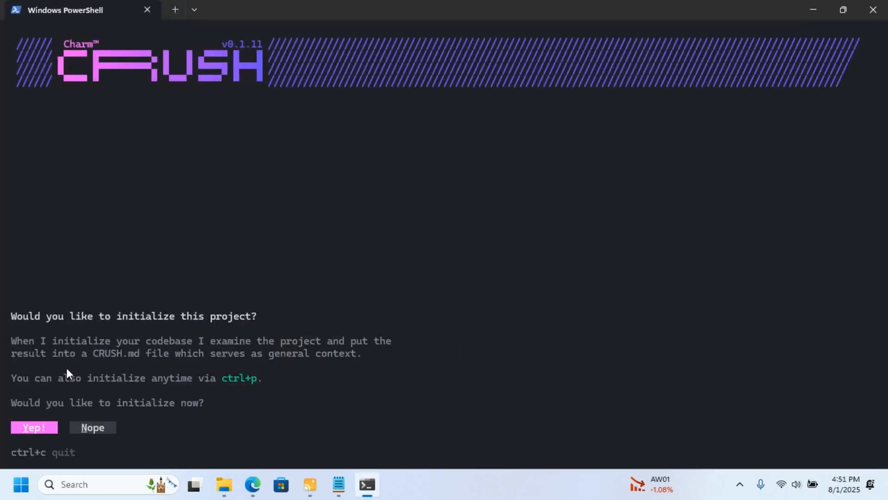
mouse_move(56, 366)
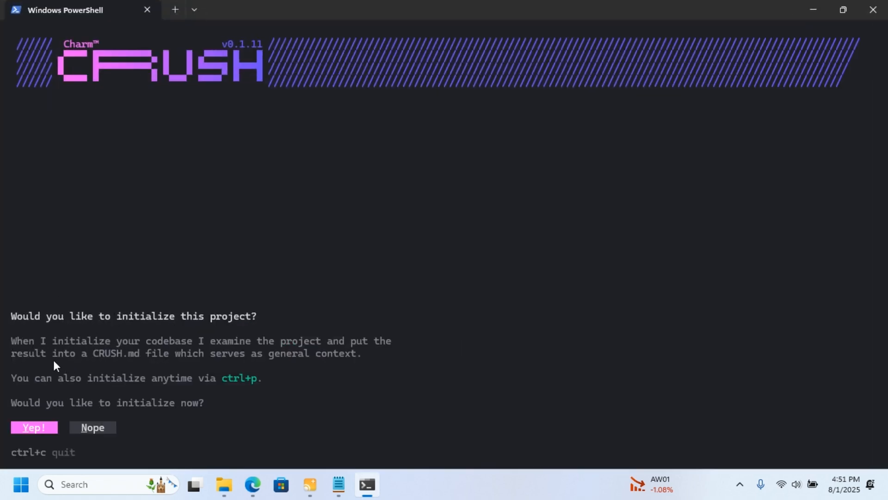
mouse_move(149, 322)
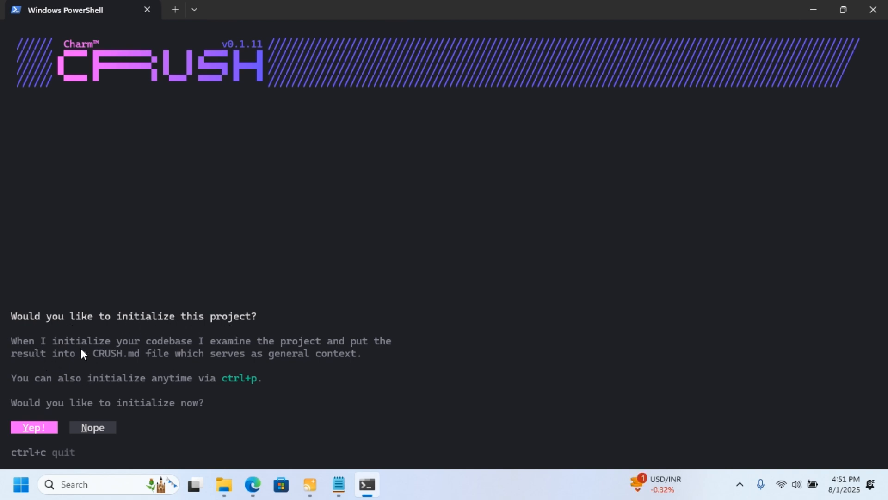
mouse_move(243, 353)
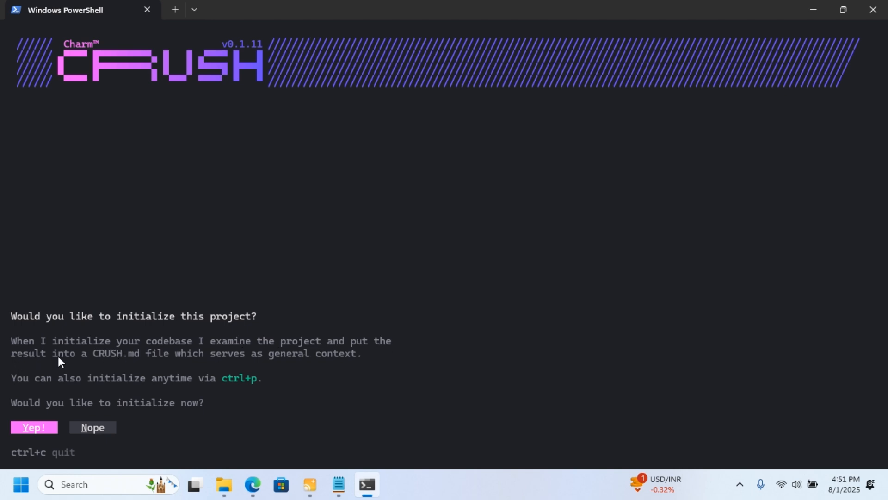
mouse_move(236, 356)
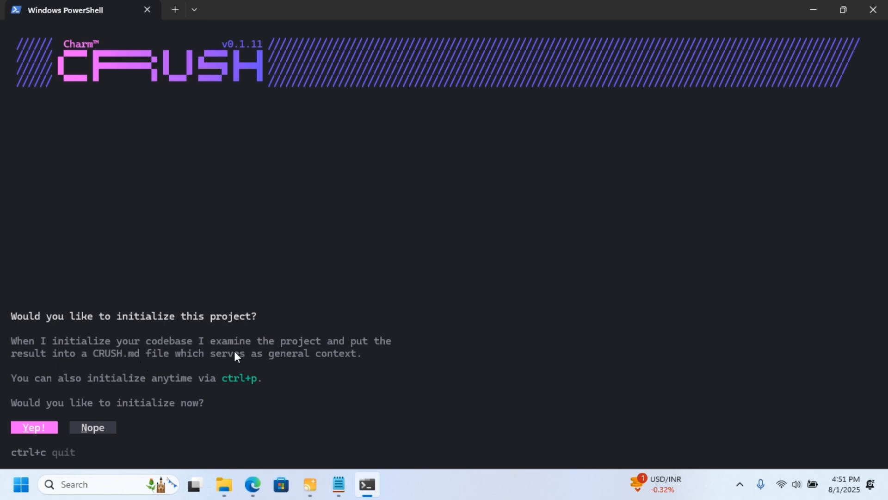
mouse_move(363, 367)
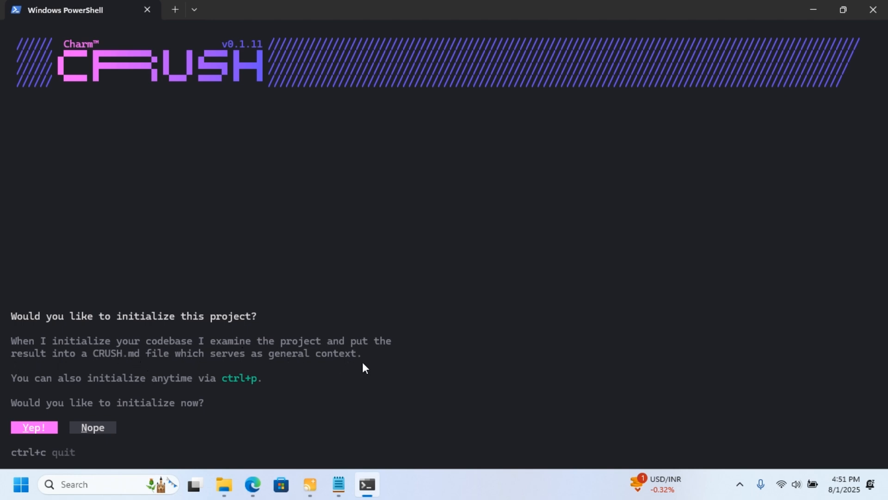
mouse_move(233, 321)
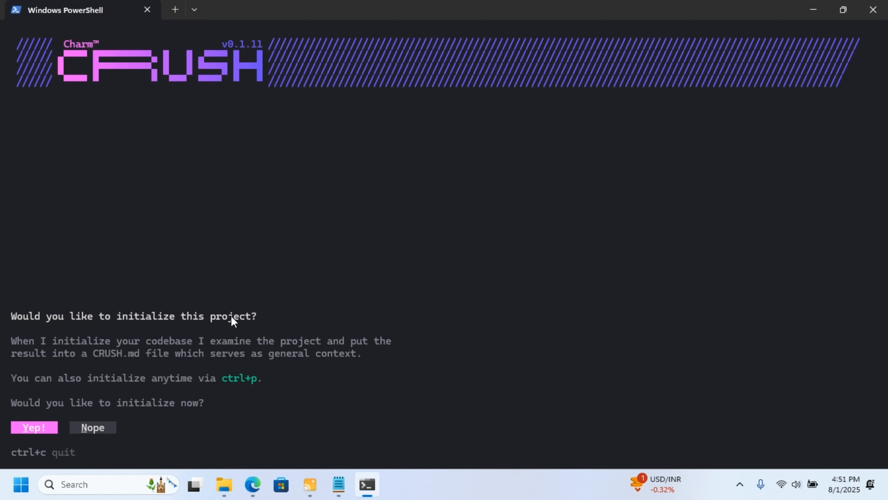
mouse_move(172, 384)
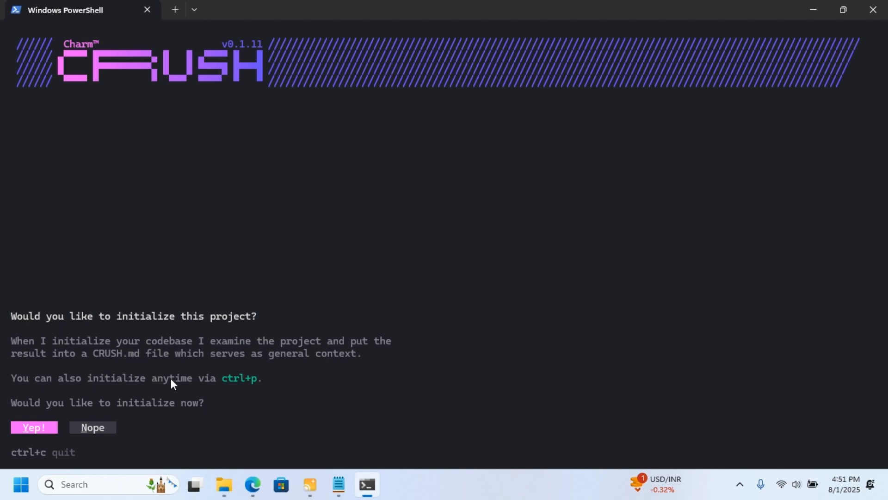
mouse_move(168, 396)
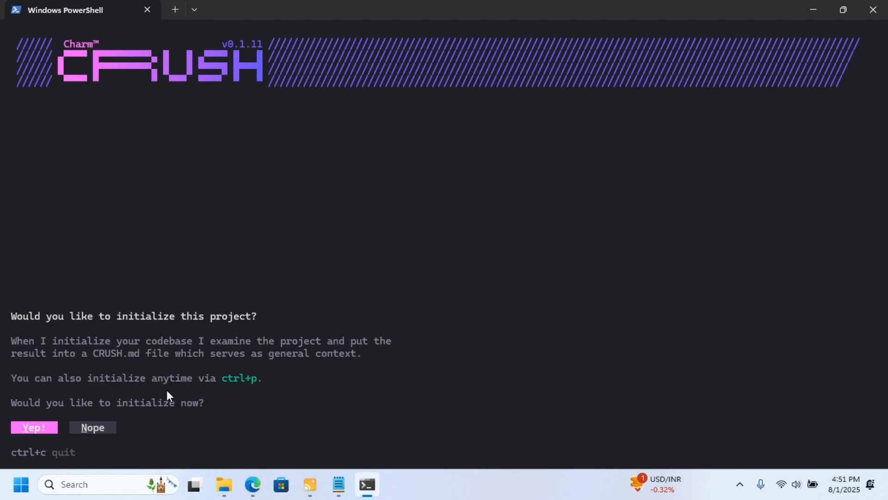
mouse_move(72, 397)
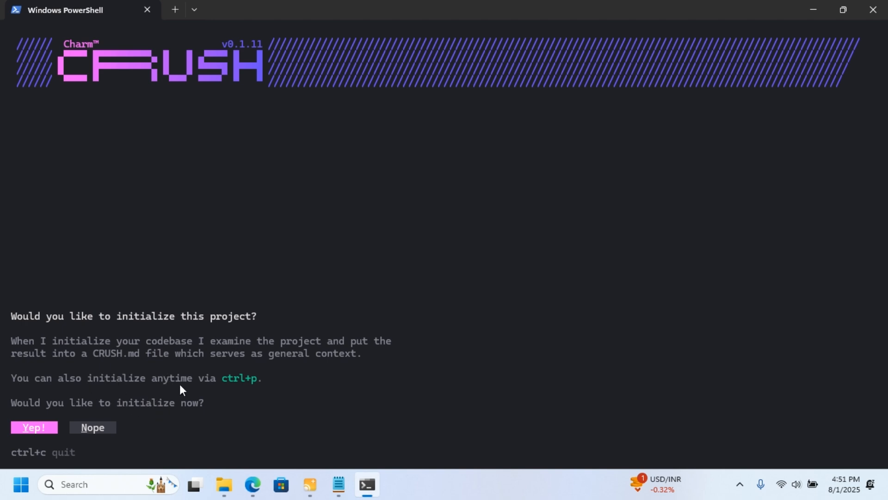
mouse_move(135, 380)
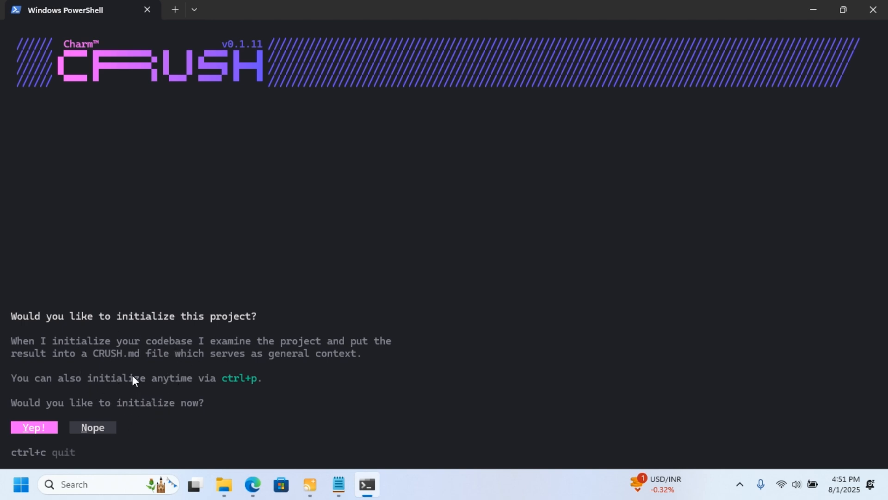
mouse_move(125, 390)
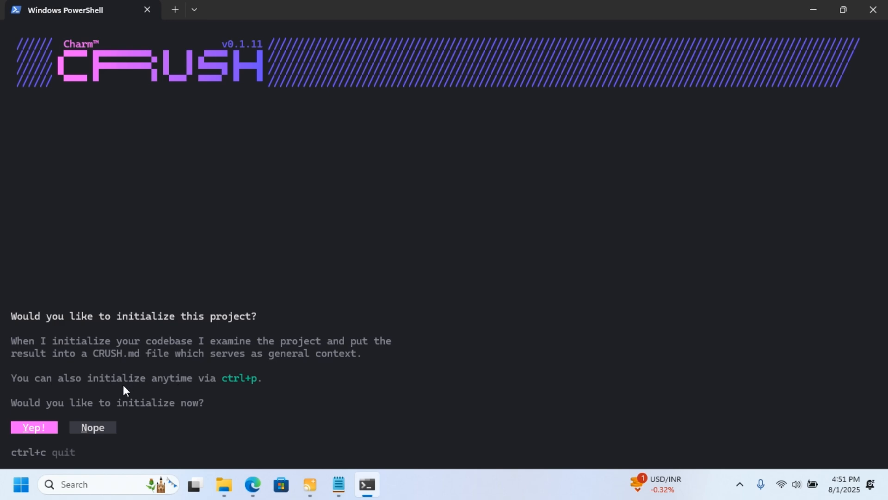
mouse_move(139, 415)
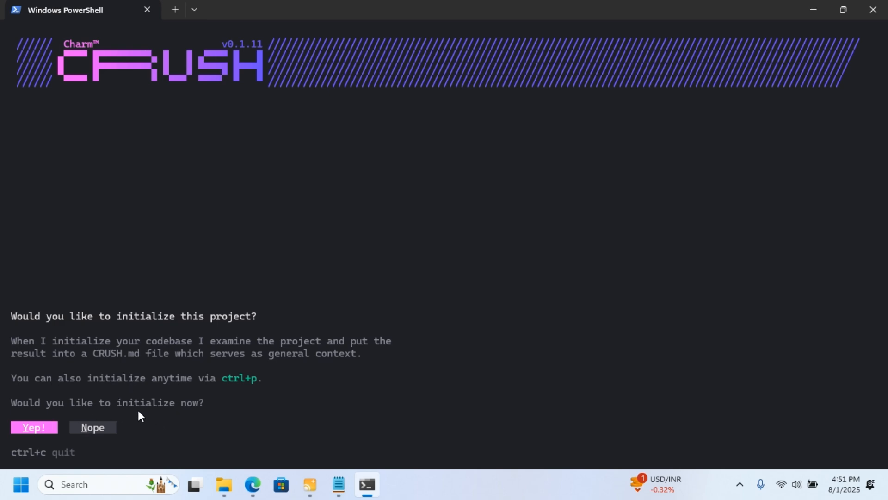
mouse_move(90, 438)
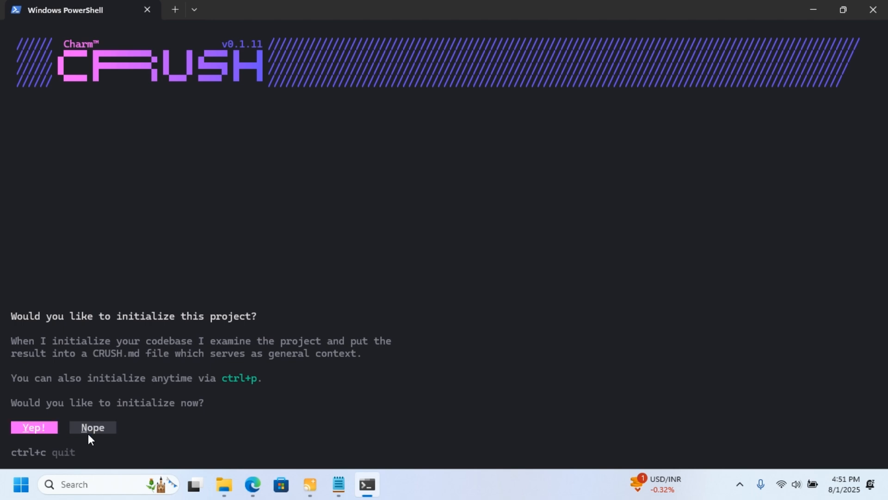
Step: Answer 'Yep!' to the initialize prompt so Crush searches the repo and drafts CRUSH.md
click(34, 426)
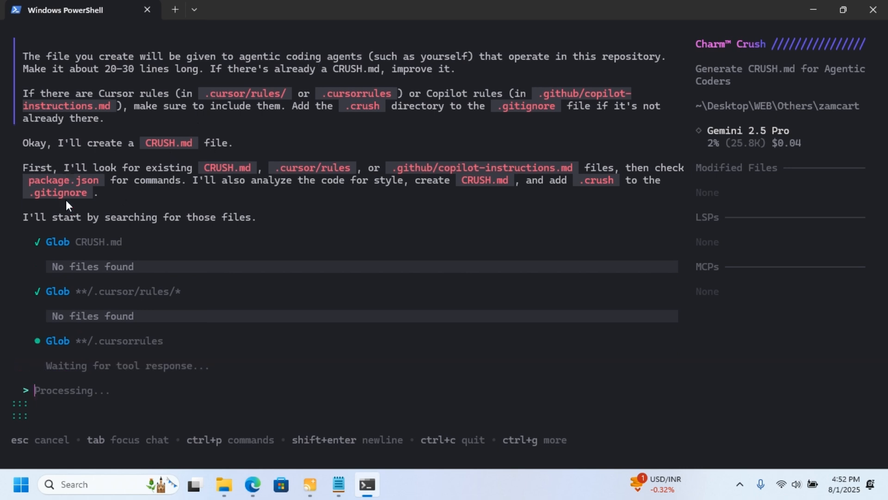
scroll(down, 3)
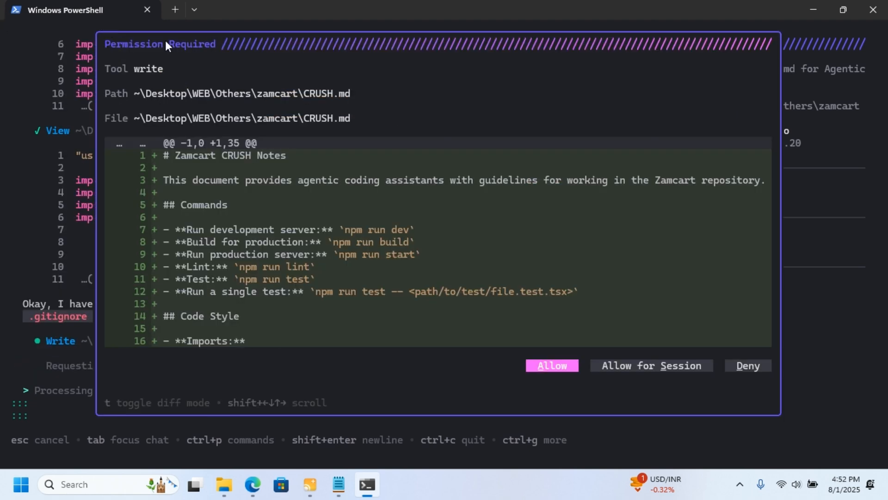
mouse_move(116, 86)
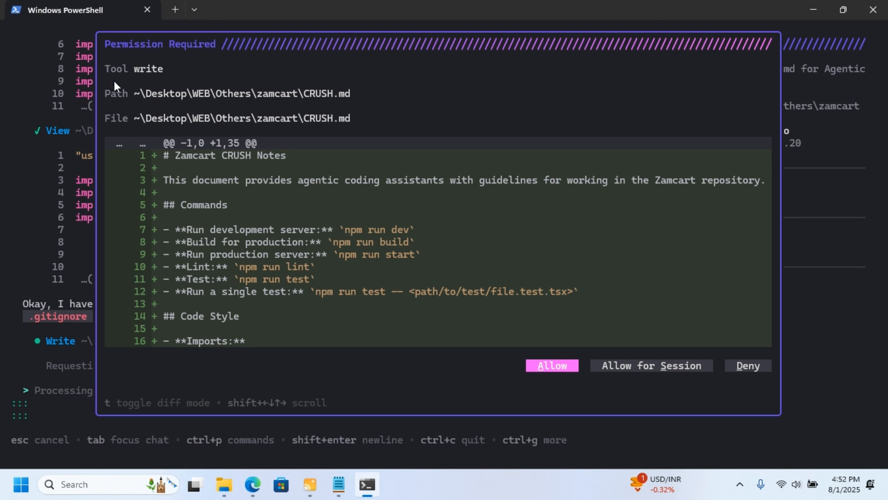
mouse_move(336, 311)
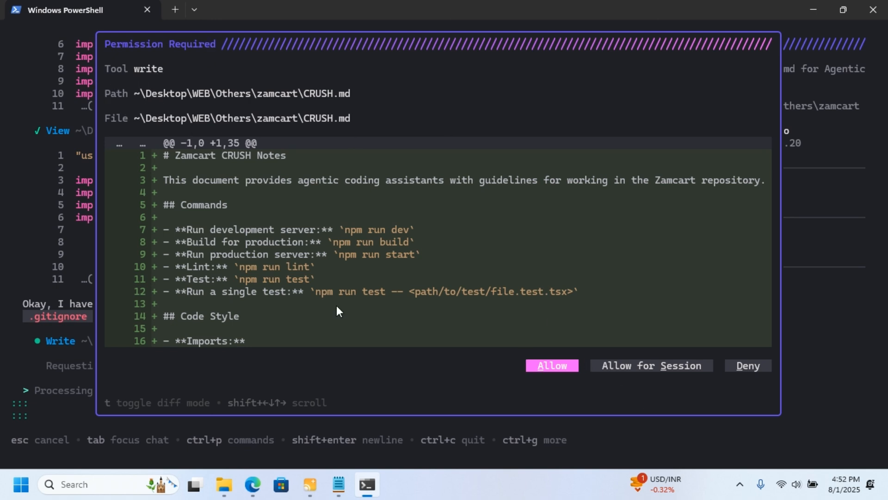
mouse_move(615, 378)
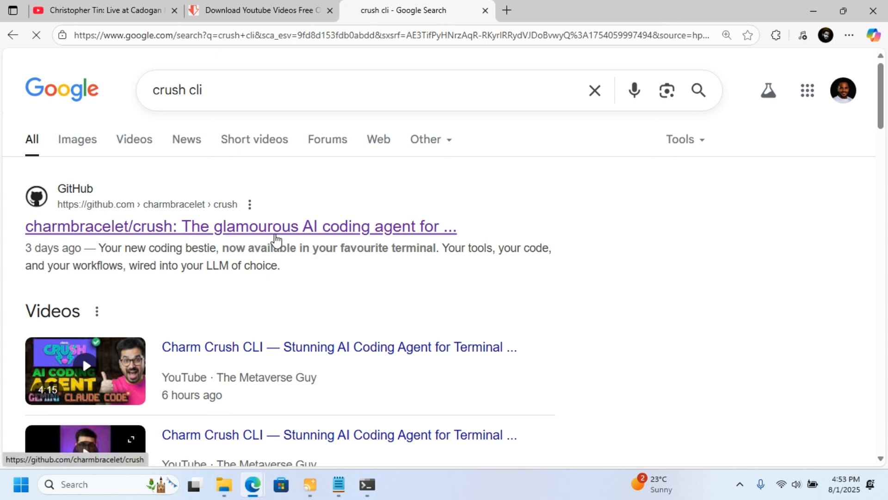
Step: View the charmbracelet/crush GitHub README's Installation section, then return to the PowerShell window
click(241, 226)
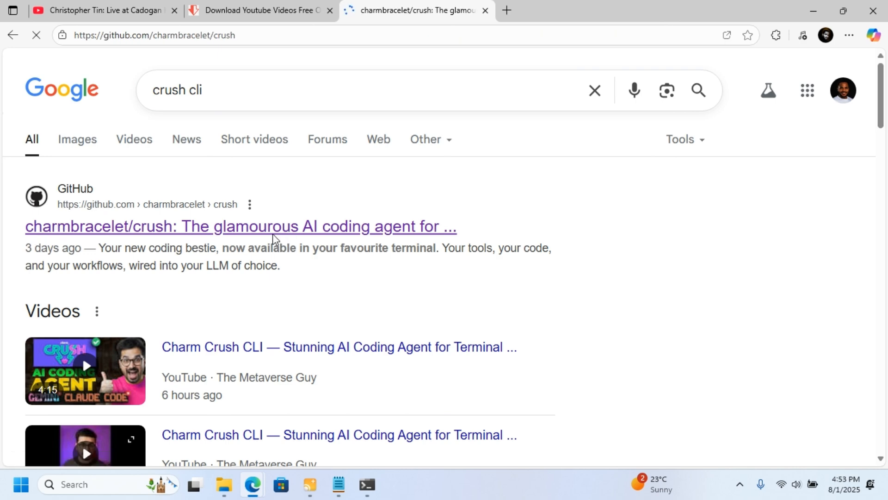
click(240, 226)
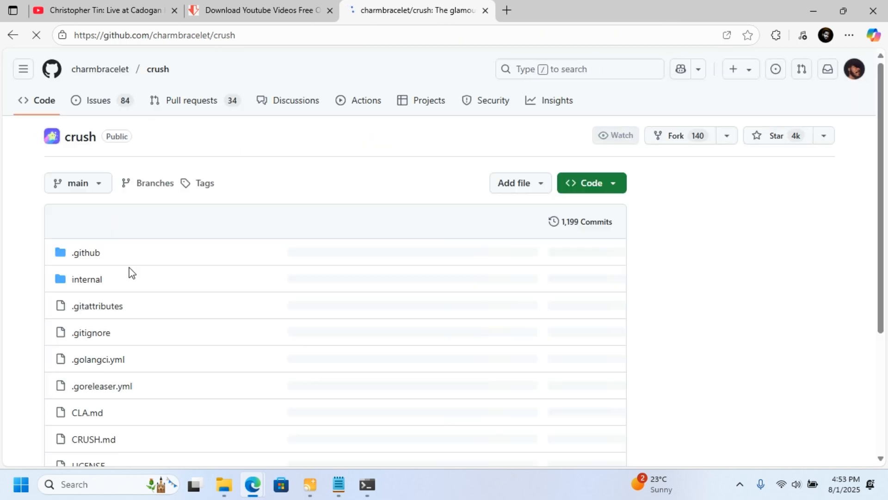
scroll(down, 3)
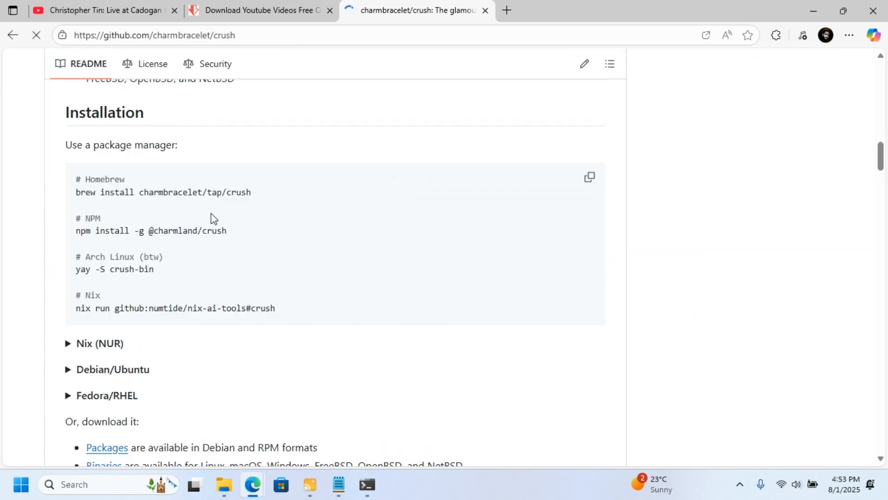
mouse_move(179, 209)
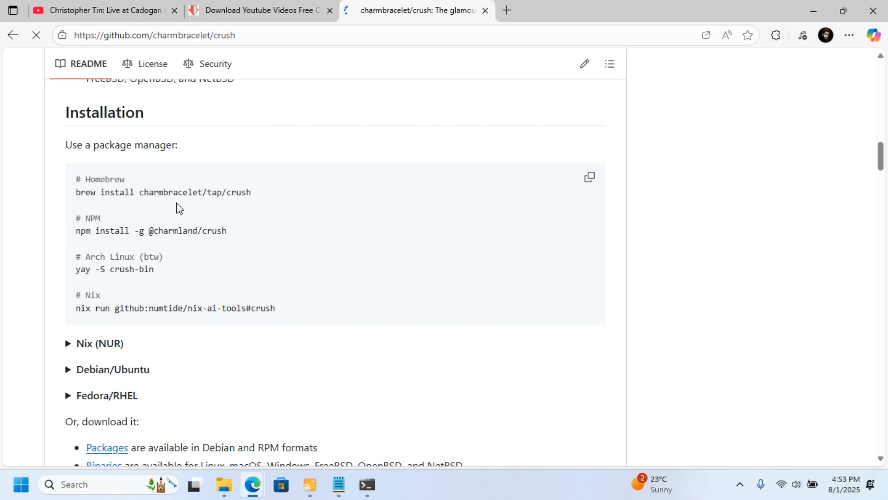
click(366, 484)
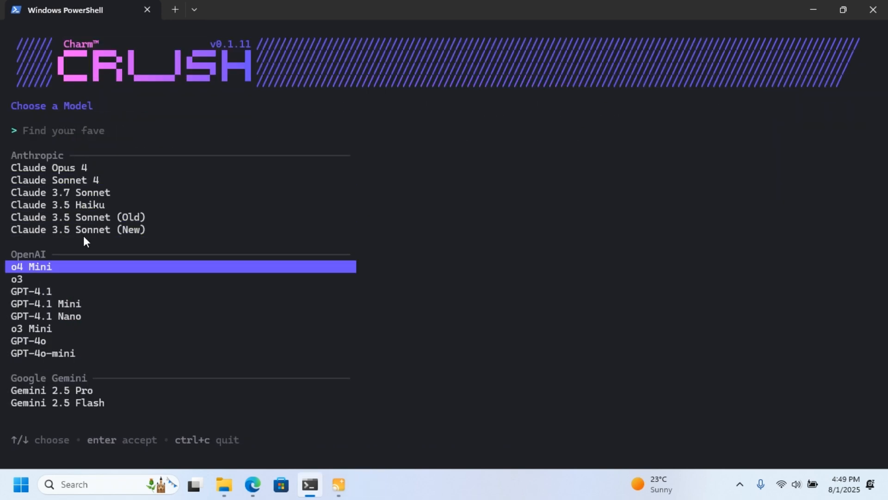
Step: Move to the desired model in the Choose a Model list to confirm it
key(down)
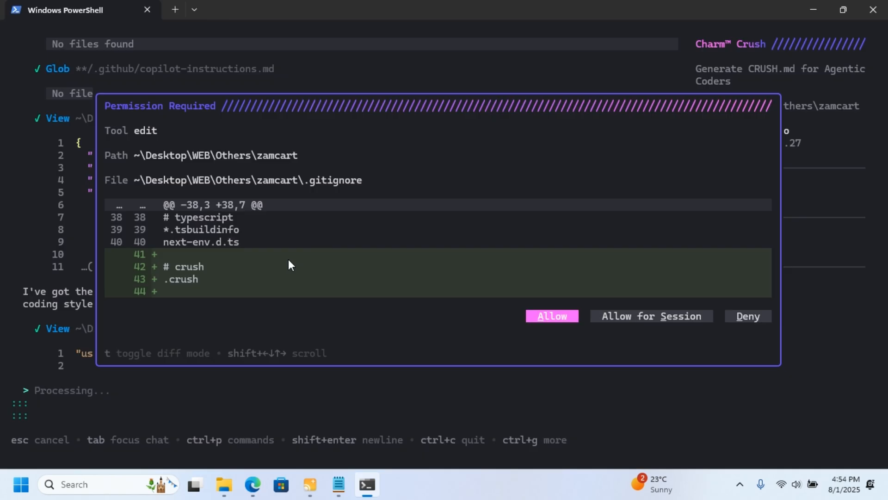
mouse_move(709, 356)
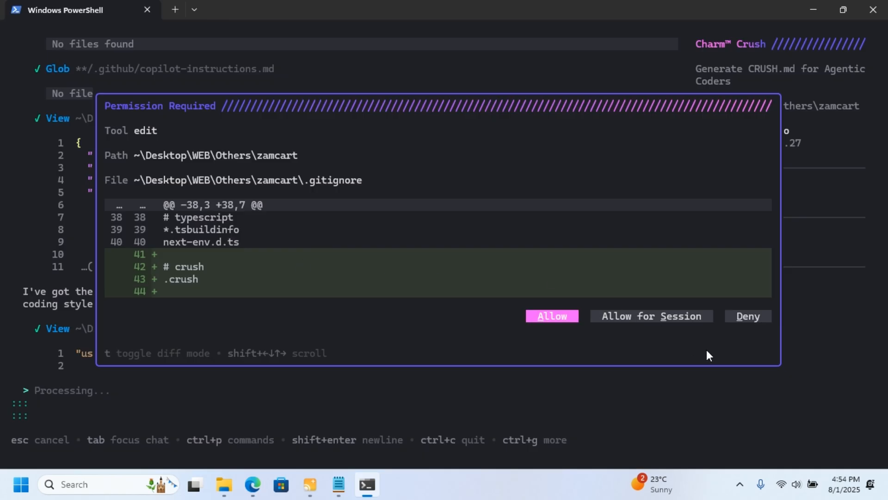
Step: Allow Crush's .gitignore edit adding the .crush entry while CRUSH.md is written
click(551, 316)
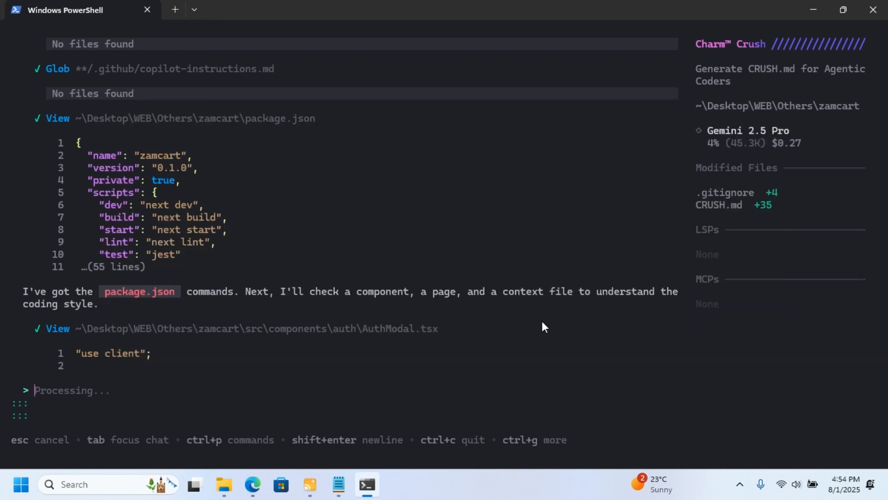
mouse_move(353, 277)
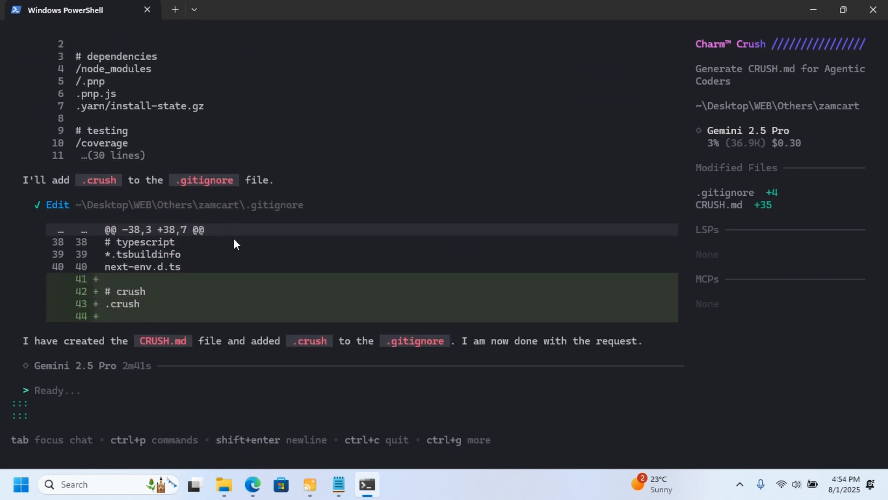
mouse_move(133, 355)
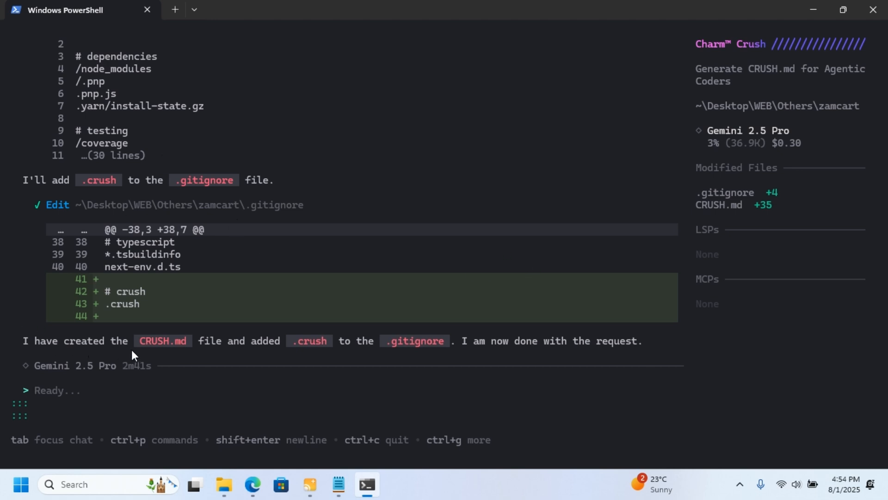
mouse_move(322, 350)
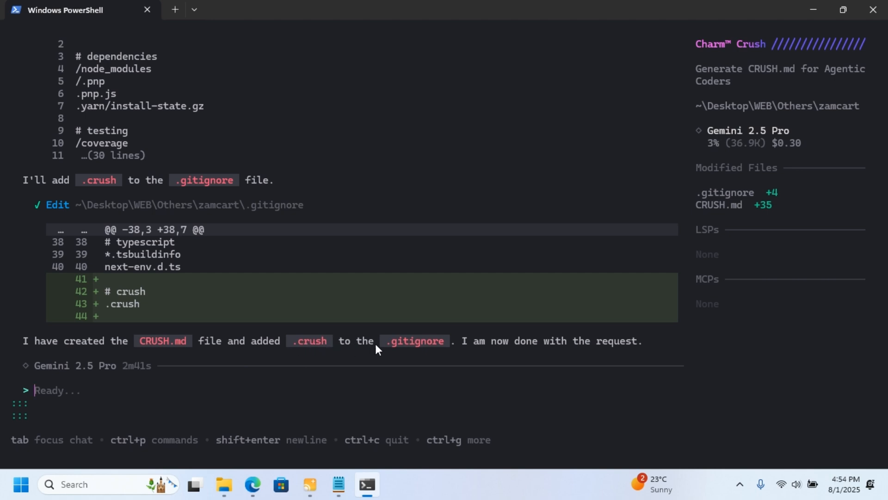
mouse_move(436, 354)
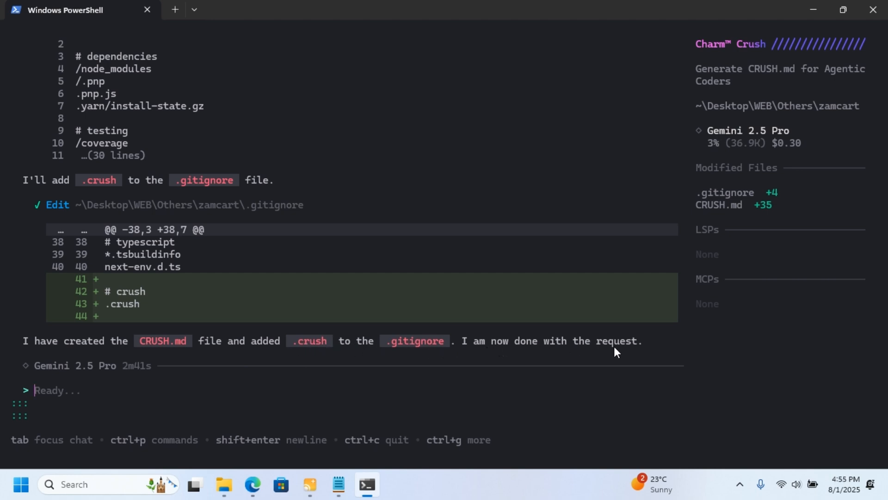
mouse_move(80, 392)
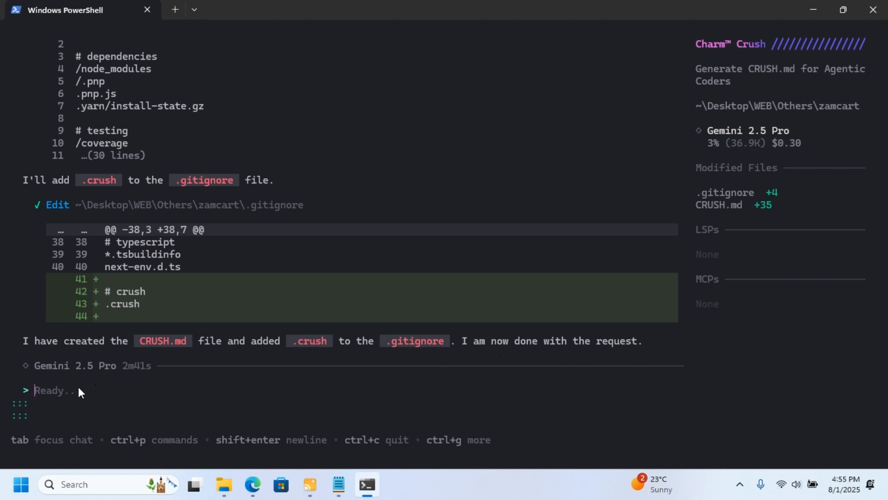
Step: Ask Crush 'what is this project about' to get its summary of Zamcart
text(what)
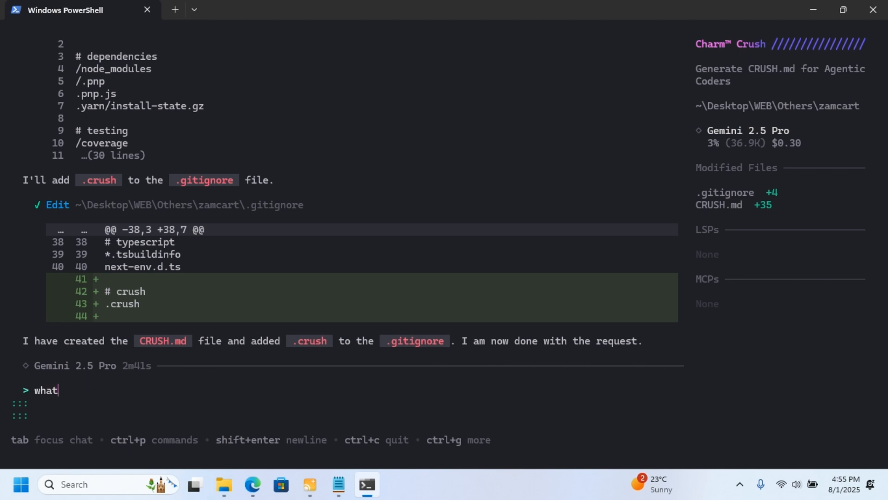
text(is)
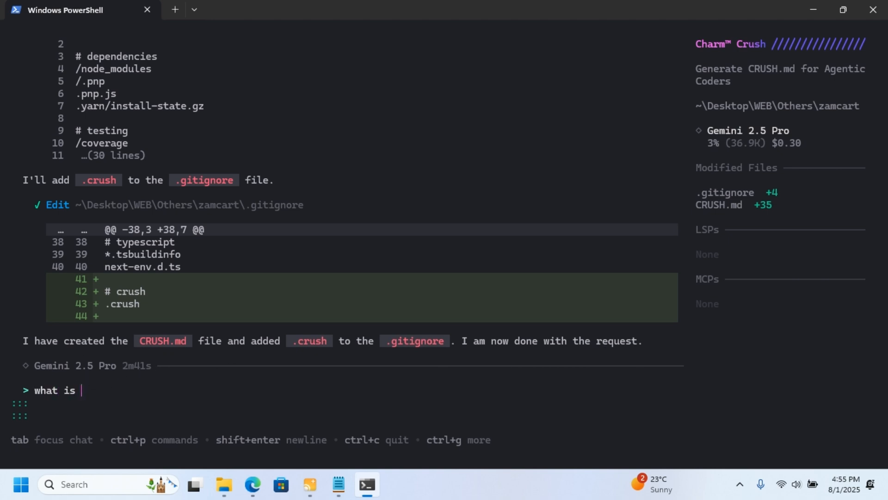
text(this pro)
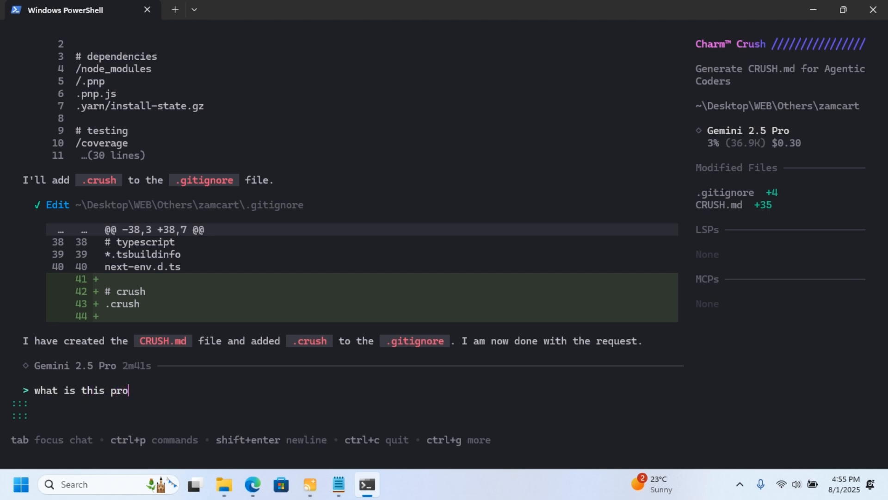
text(ject abo)
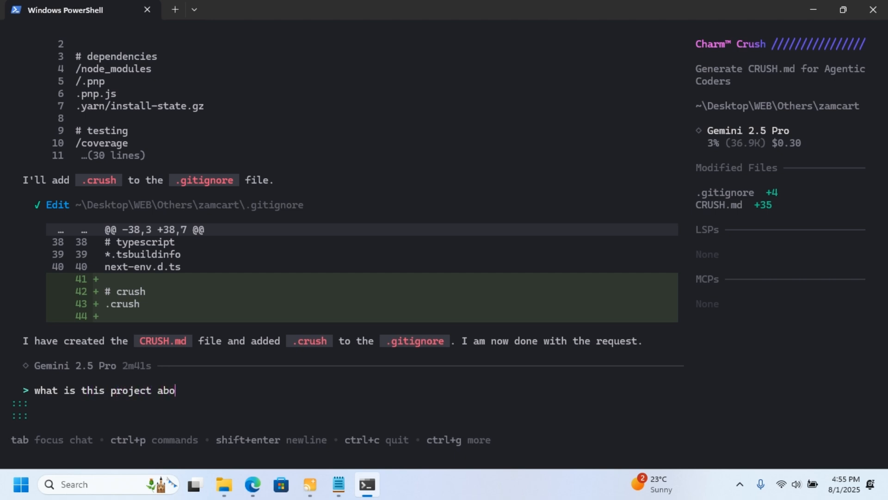
text(ut)
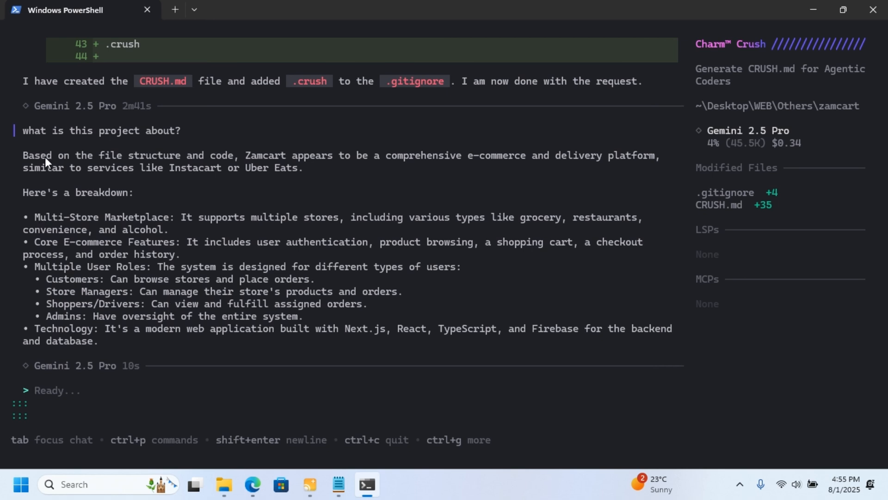
mouse_move(278, 160)
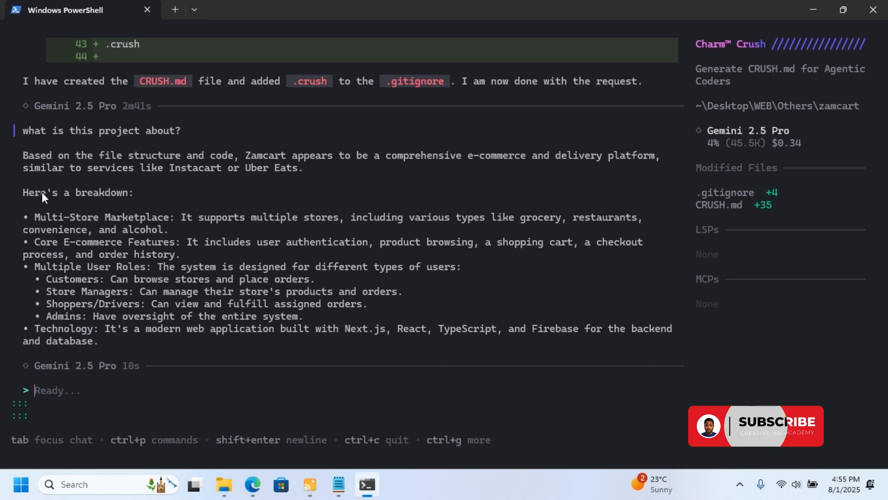
mouse_move(118, 178)
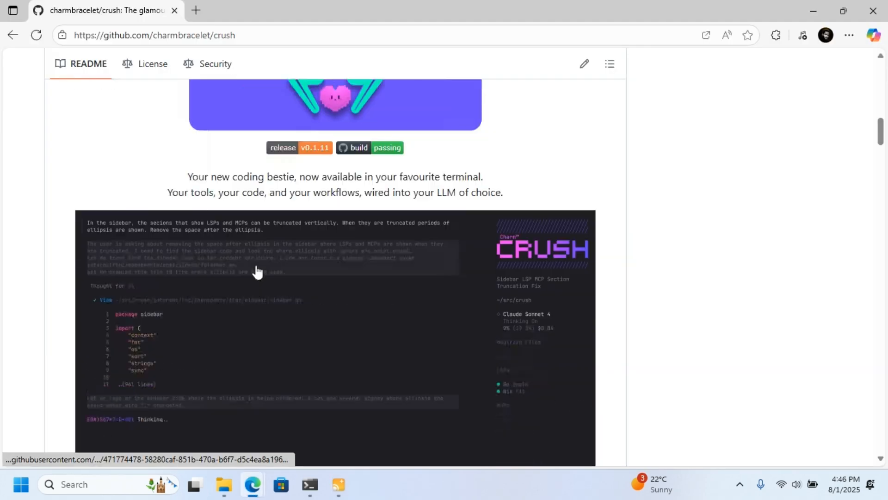
scroll(down, 3)
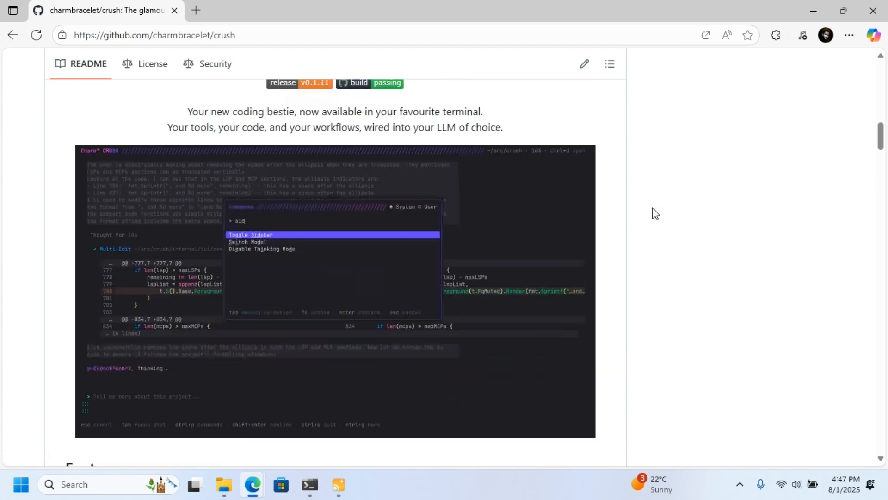
scroll(down, 3)
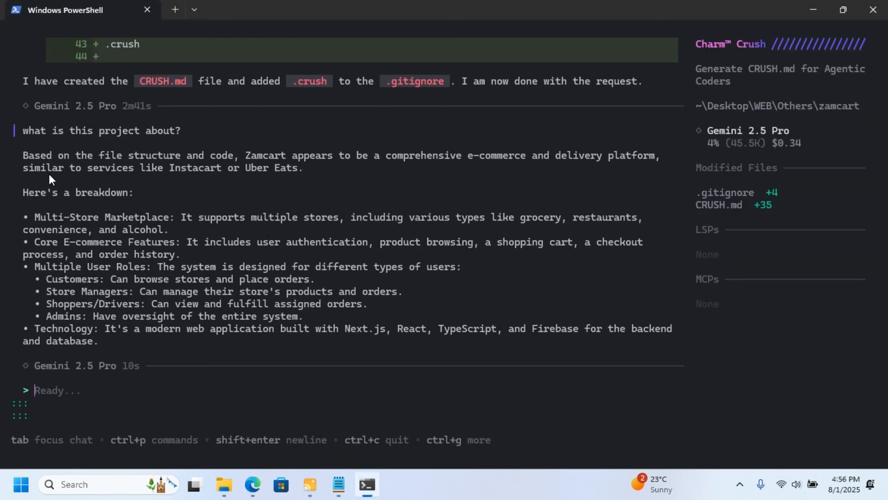
mouse_move(301, 220)
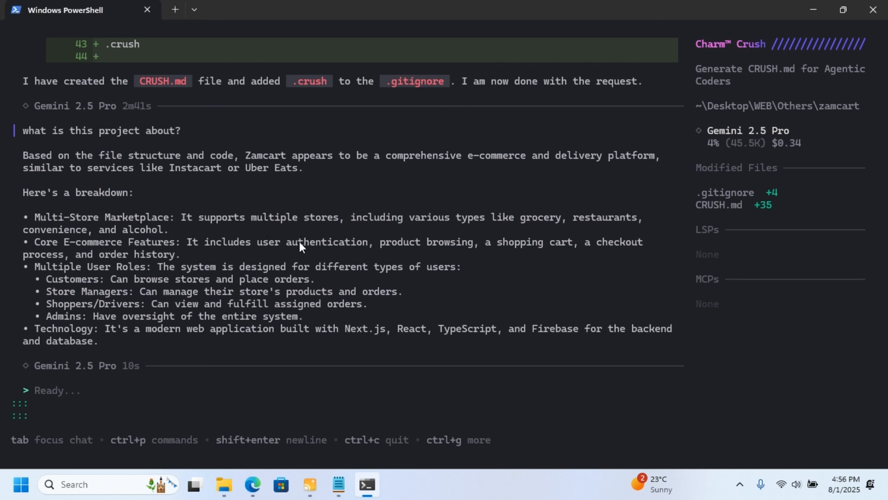
mouse_move(193, 293)
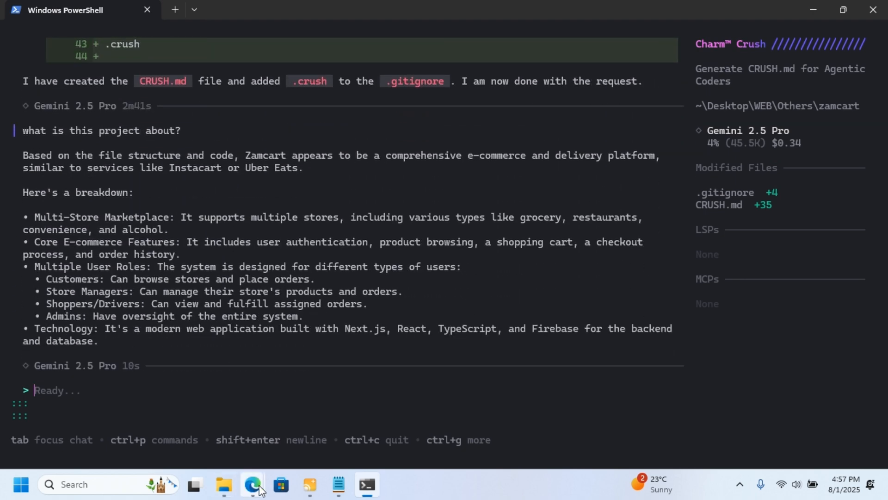
Step: Switch to the Crush README in Edge and scroll to the Getting Started provider environment variable table
click(253, 484)
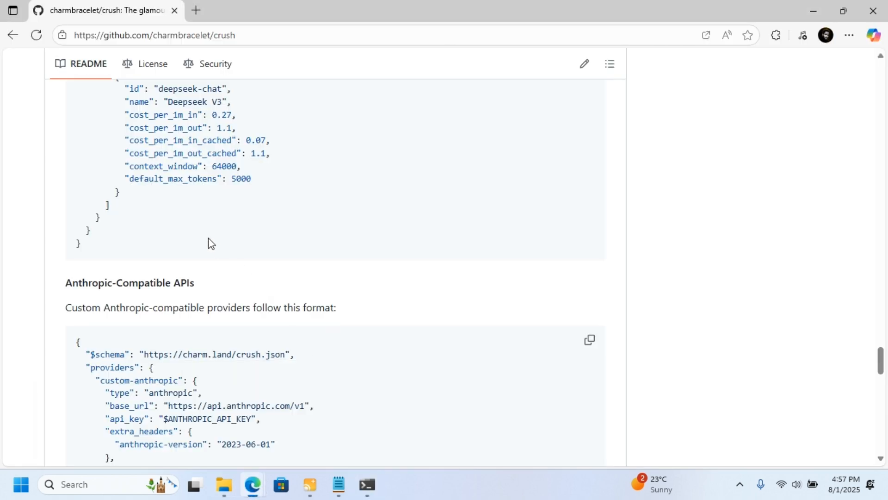
scroll(down, 3)
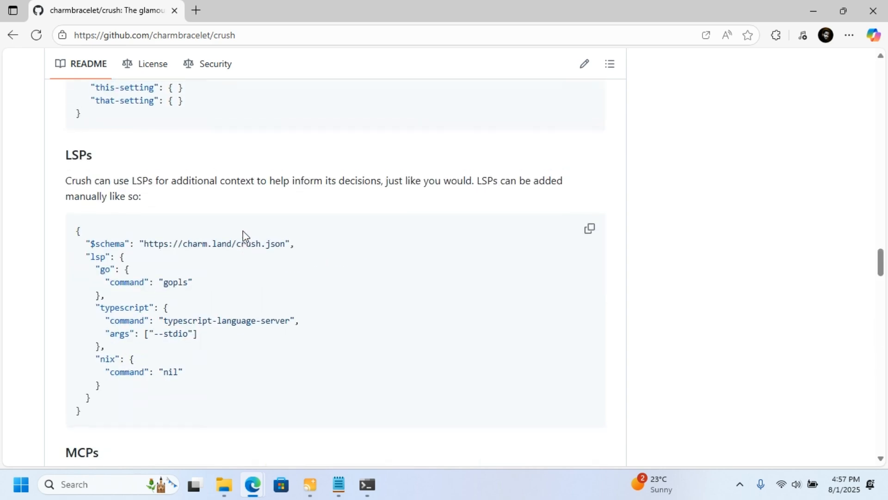
scroll(down, 3)
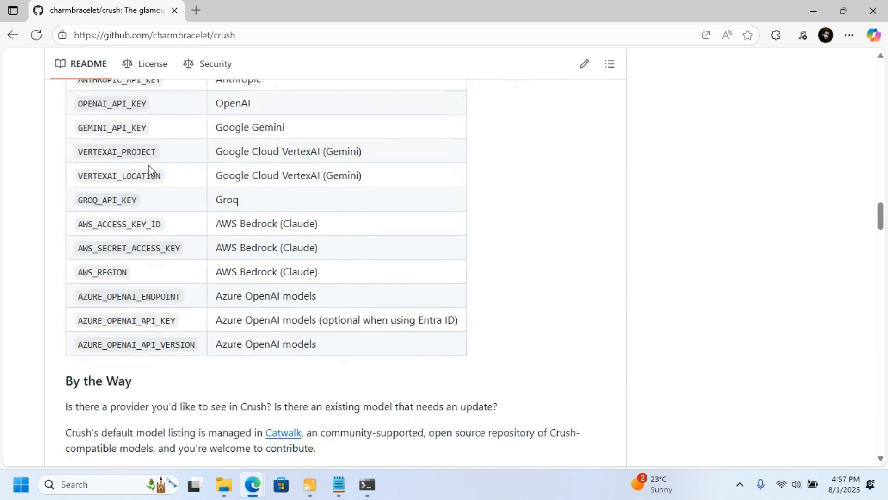
scroll(up, 3)
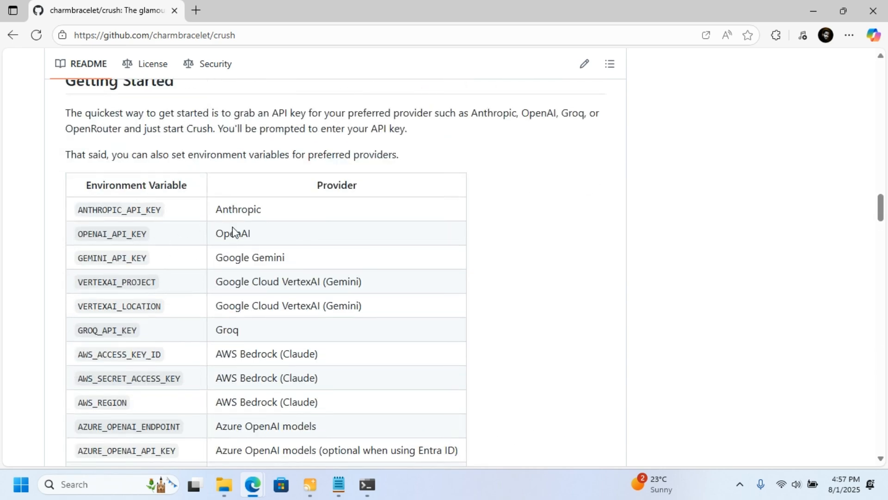
scroll(down, 3)
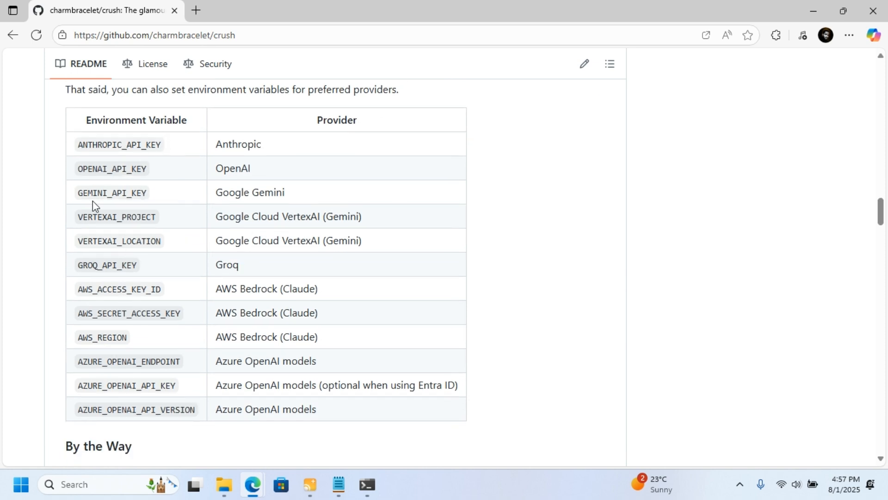
mouse_move(90, 351)
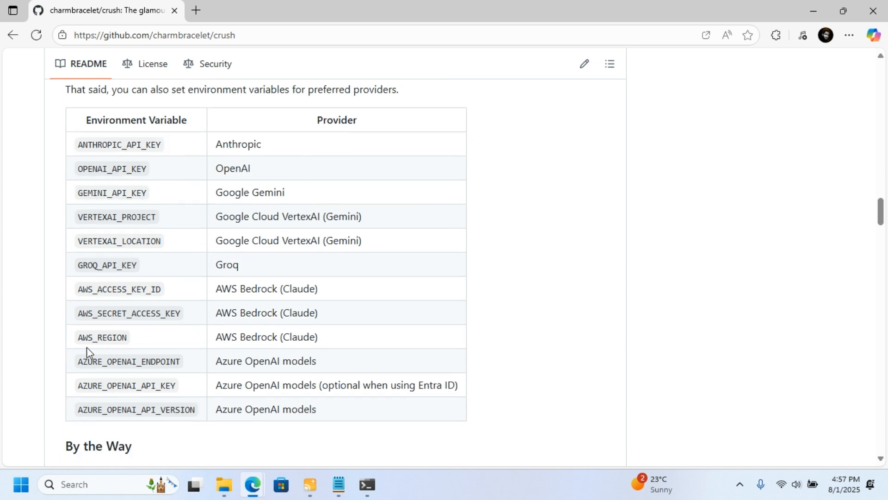